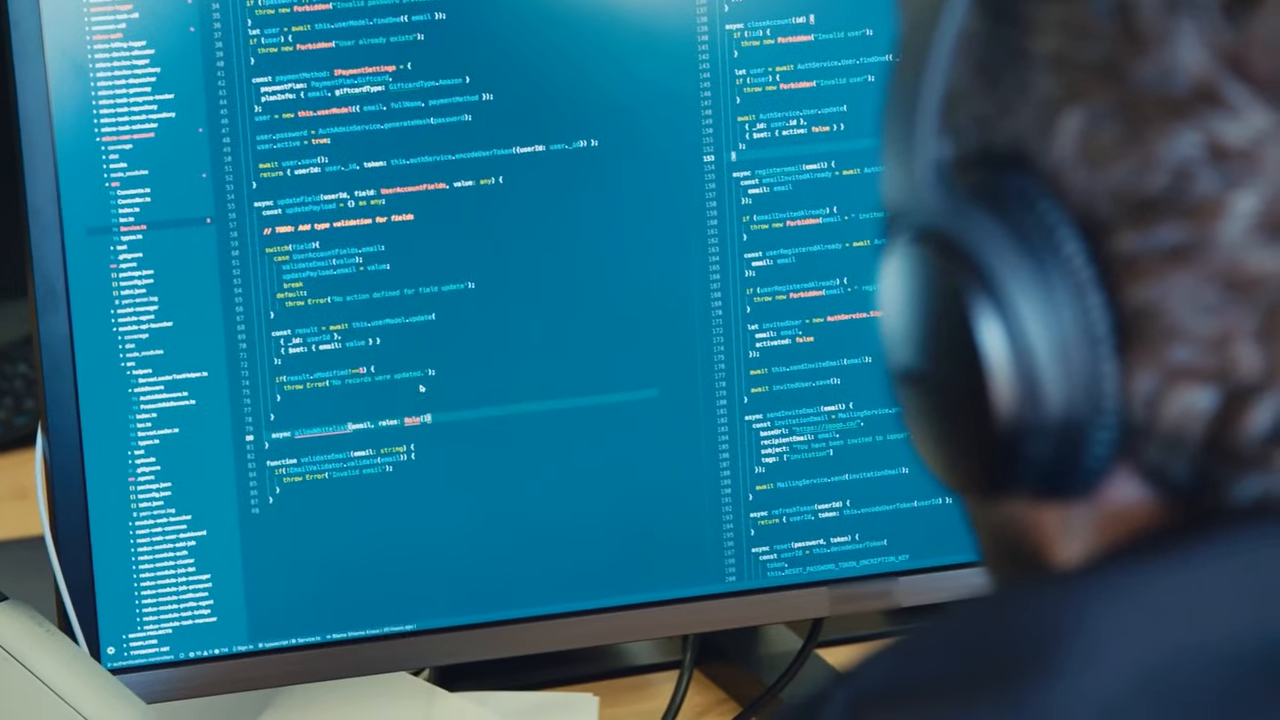
{"action": "scroll", "scroll_direction": "up", "scroll_amount": 3}
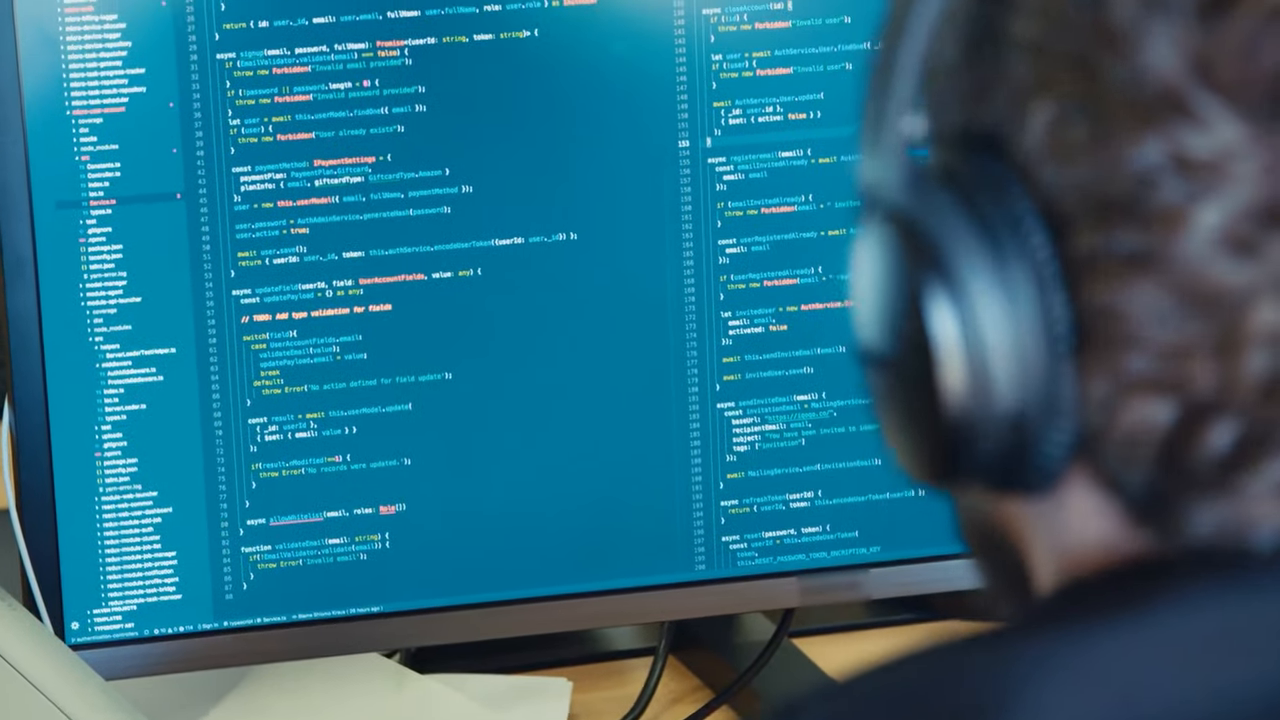